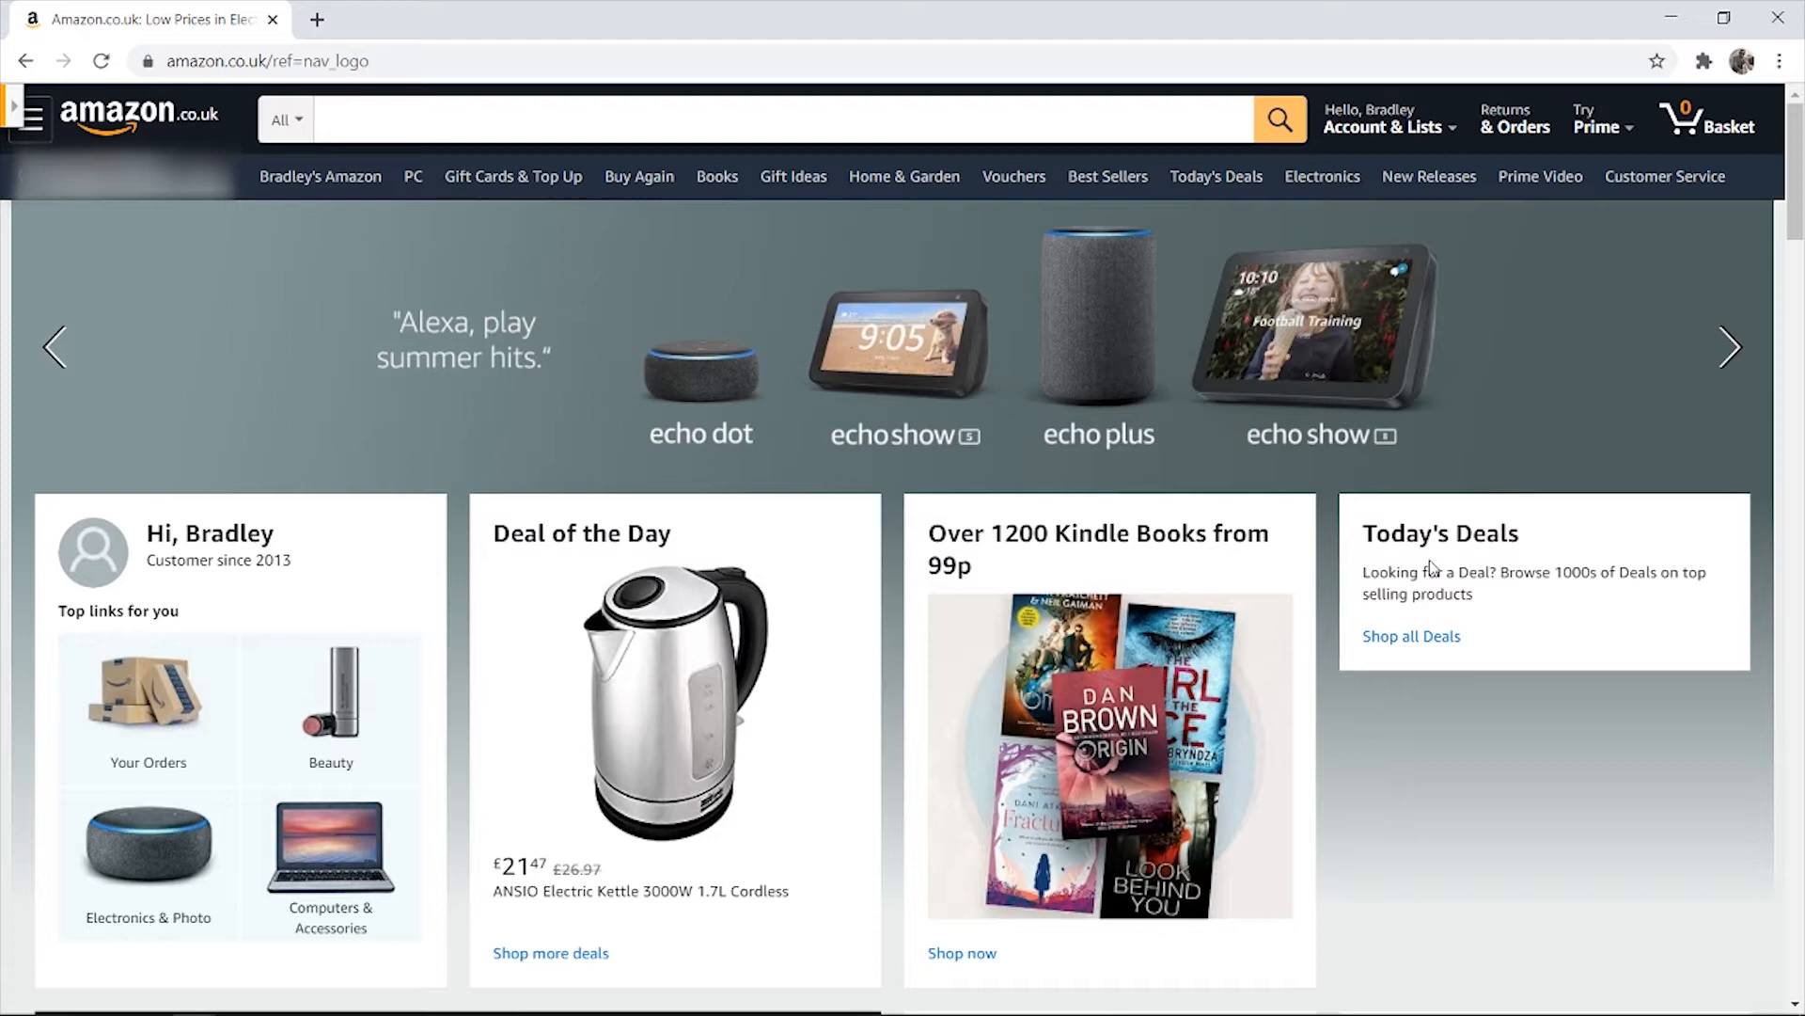
{"action": "mouse_move", "coordinate": [175, 453]}
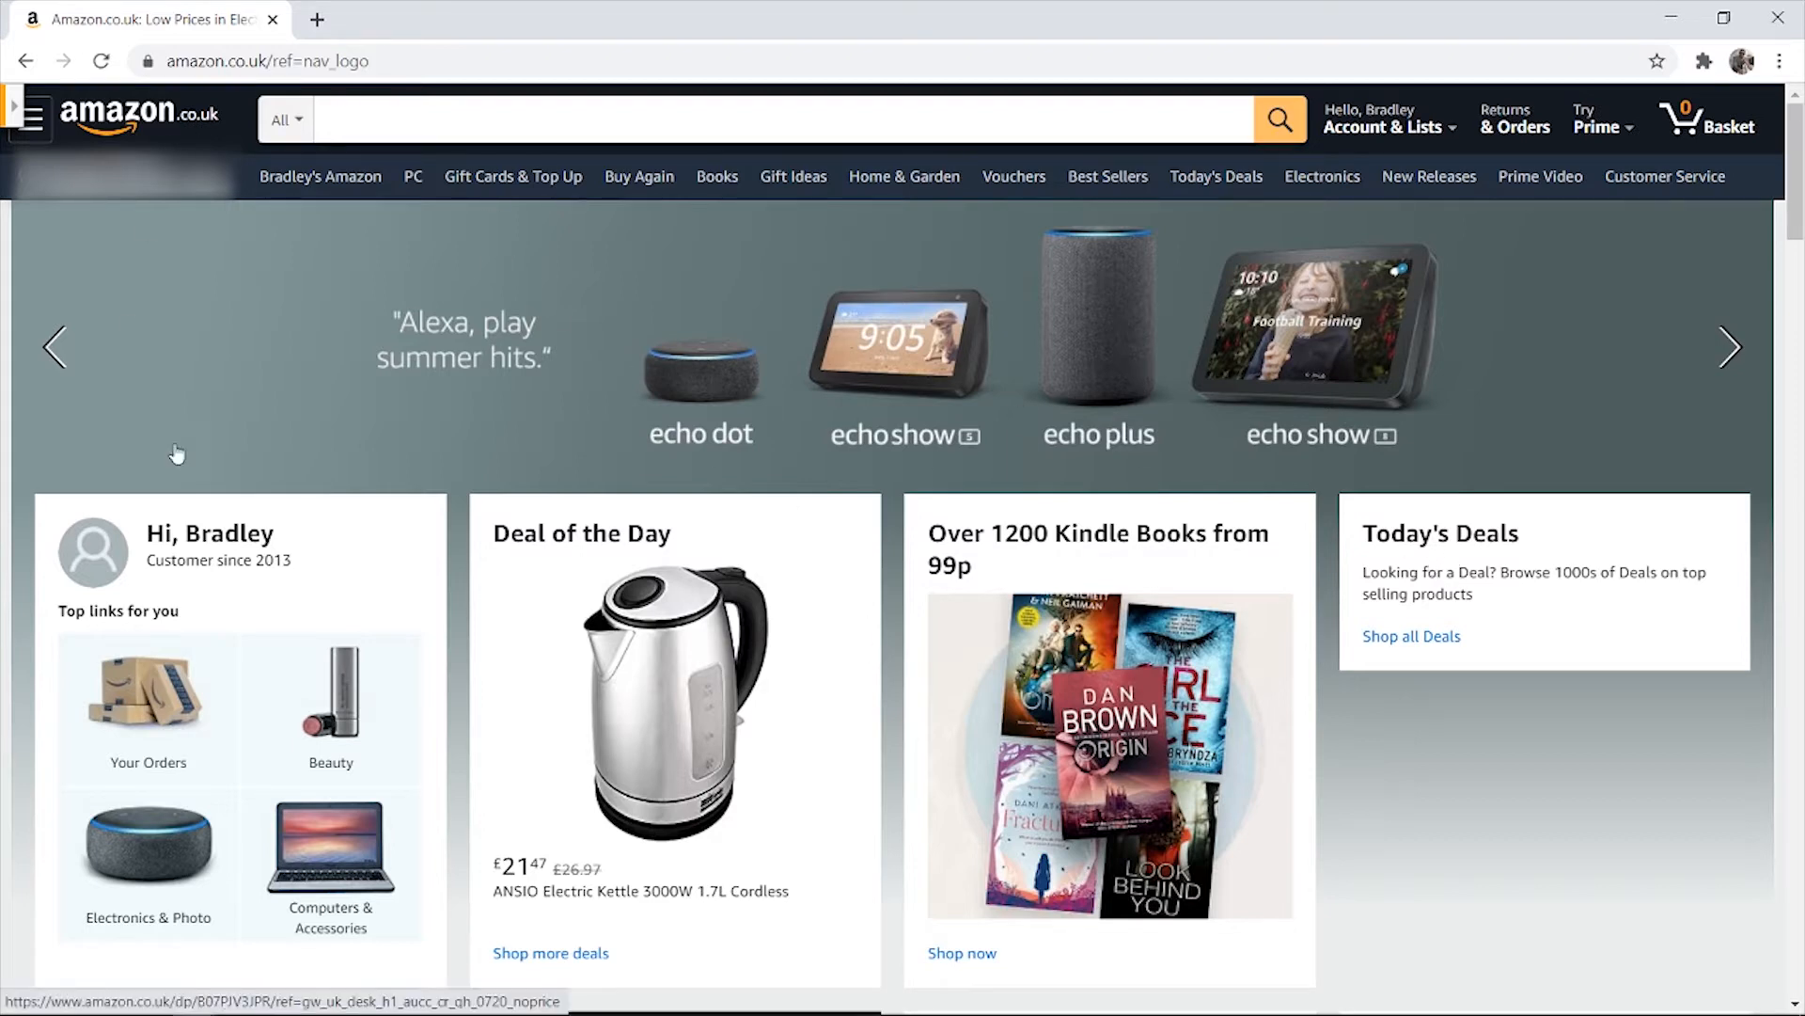
{"action": "mouse_move", "coordinate": [277, 440]}
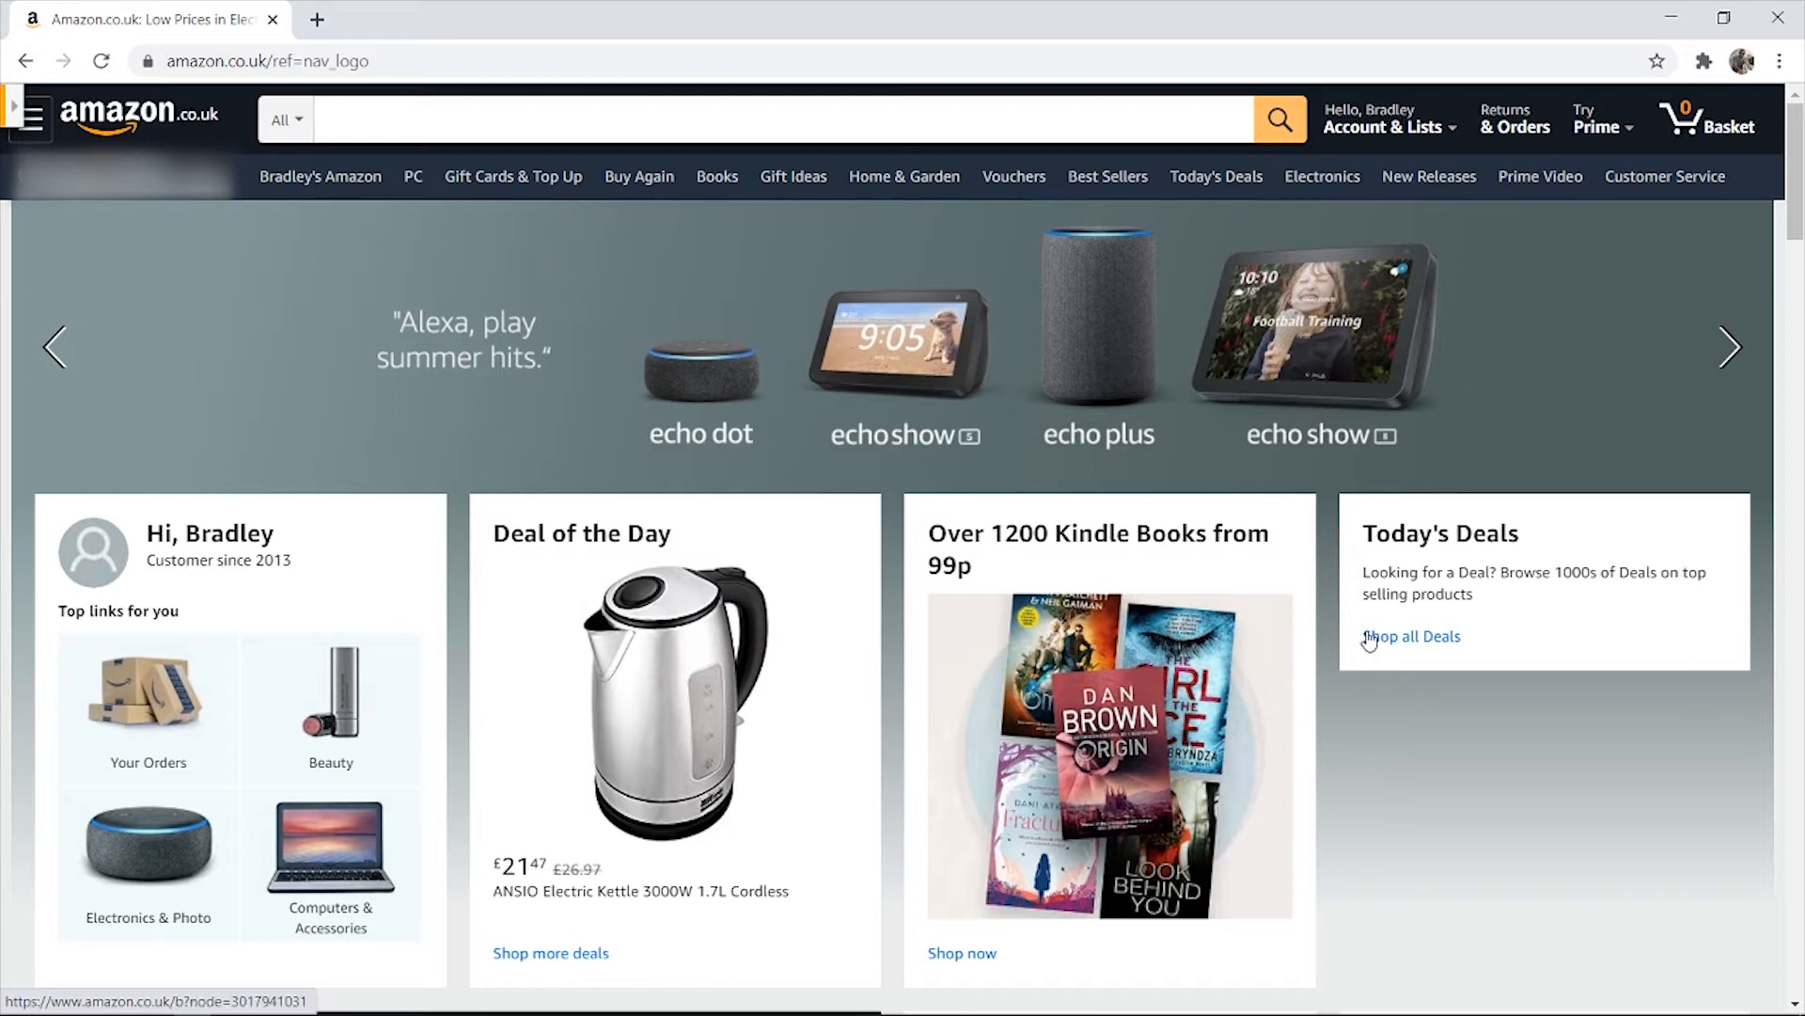
{"action": "mouse_move", "coordinate": [1388, 120]}
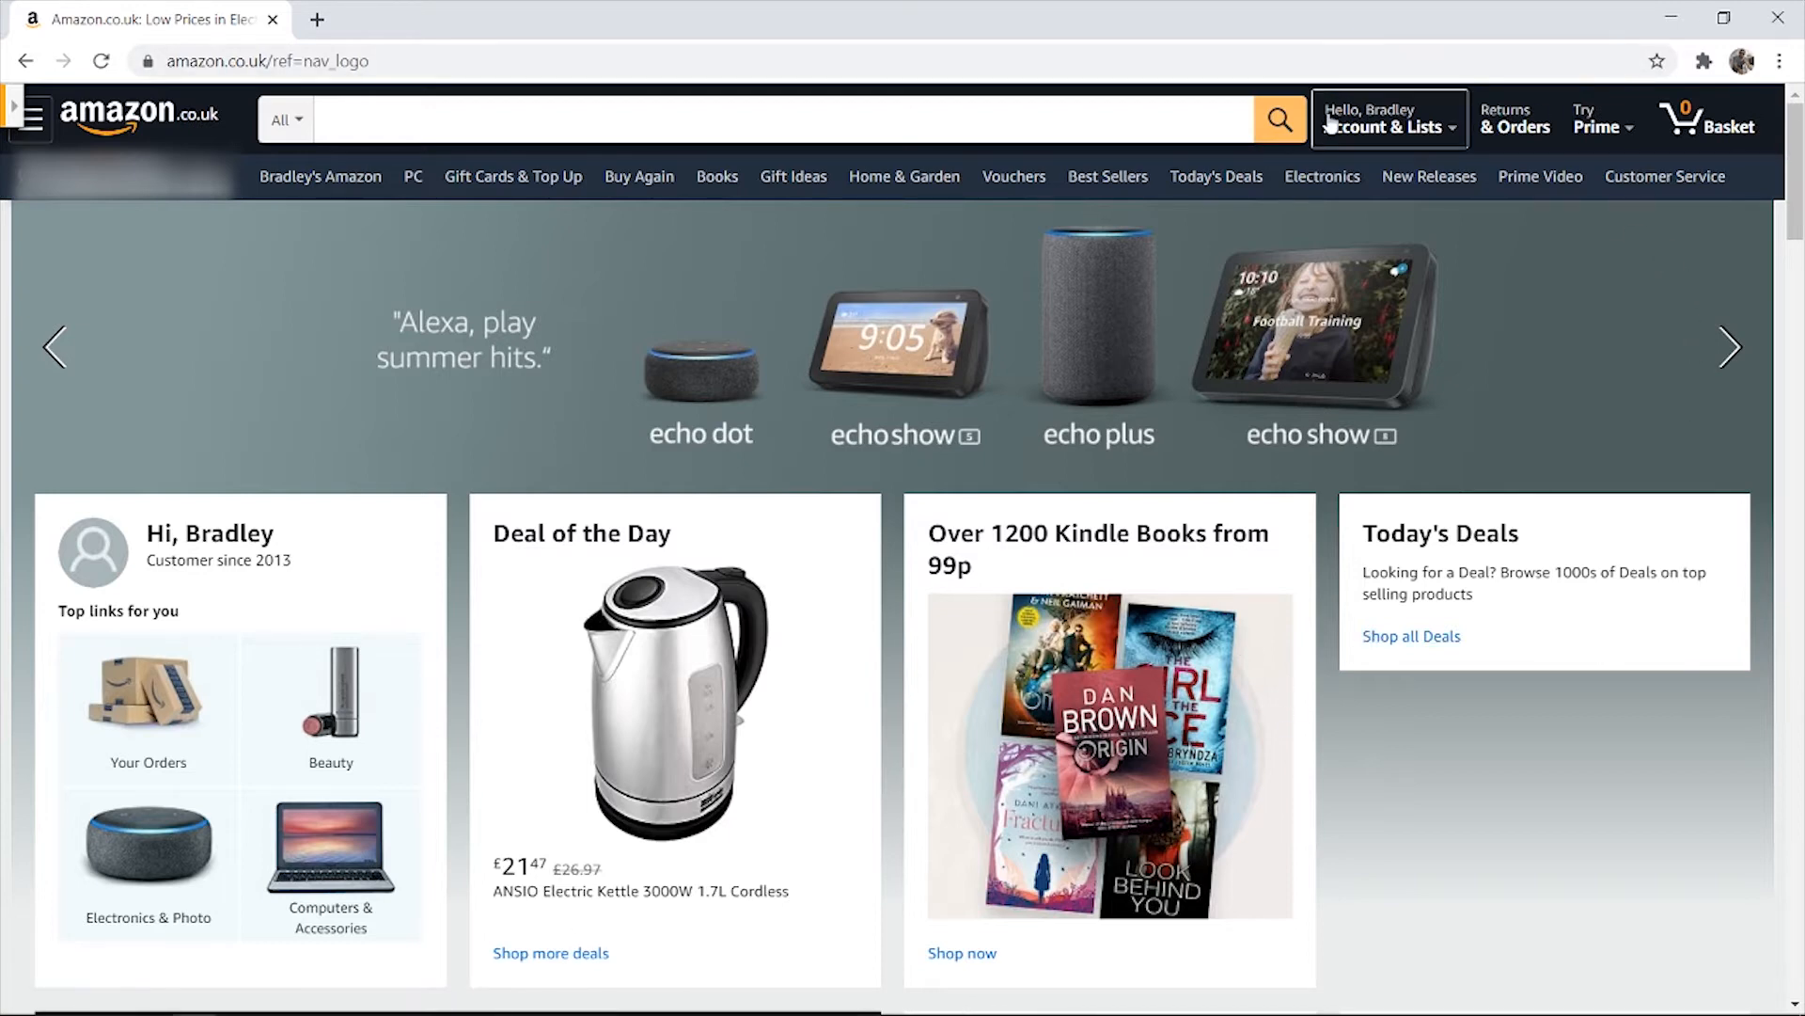
Reach the Your Orders page from the Account & Lists menu in the header
{"action": "left_click", "coordinate": [1384, 119]}
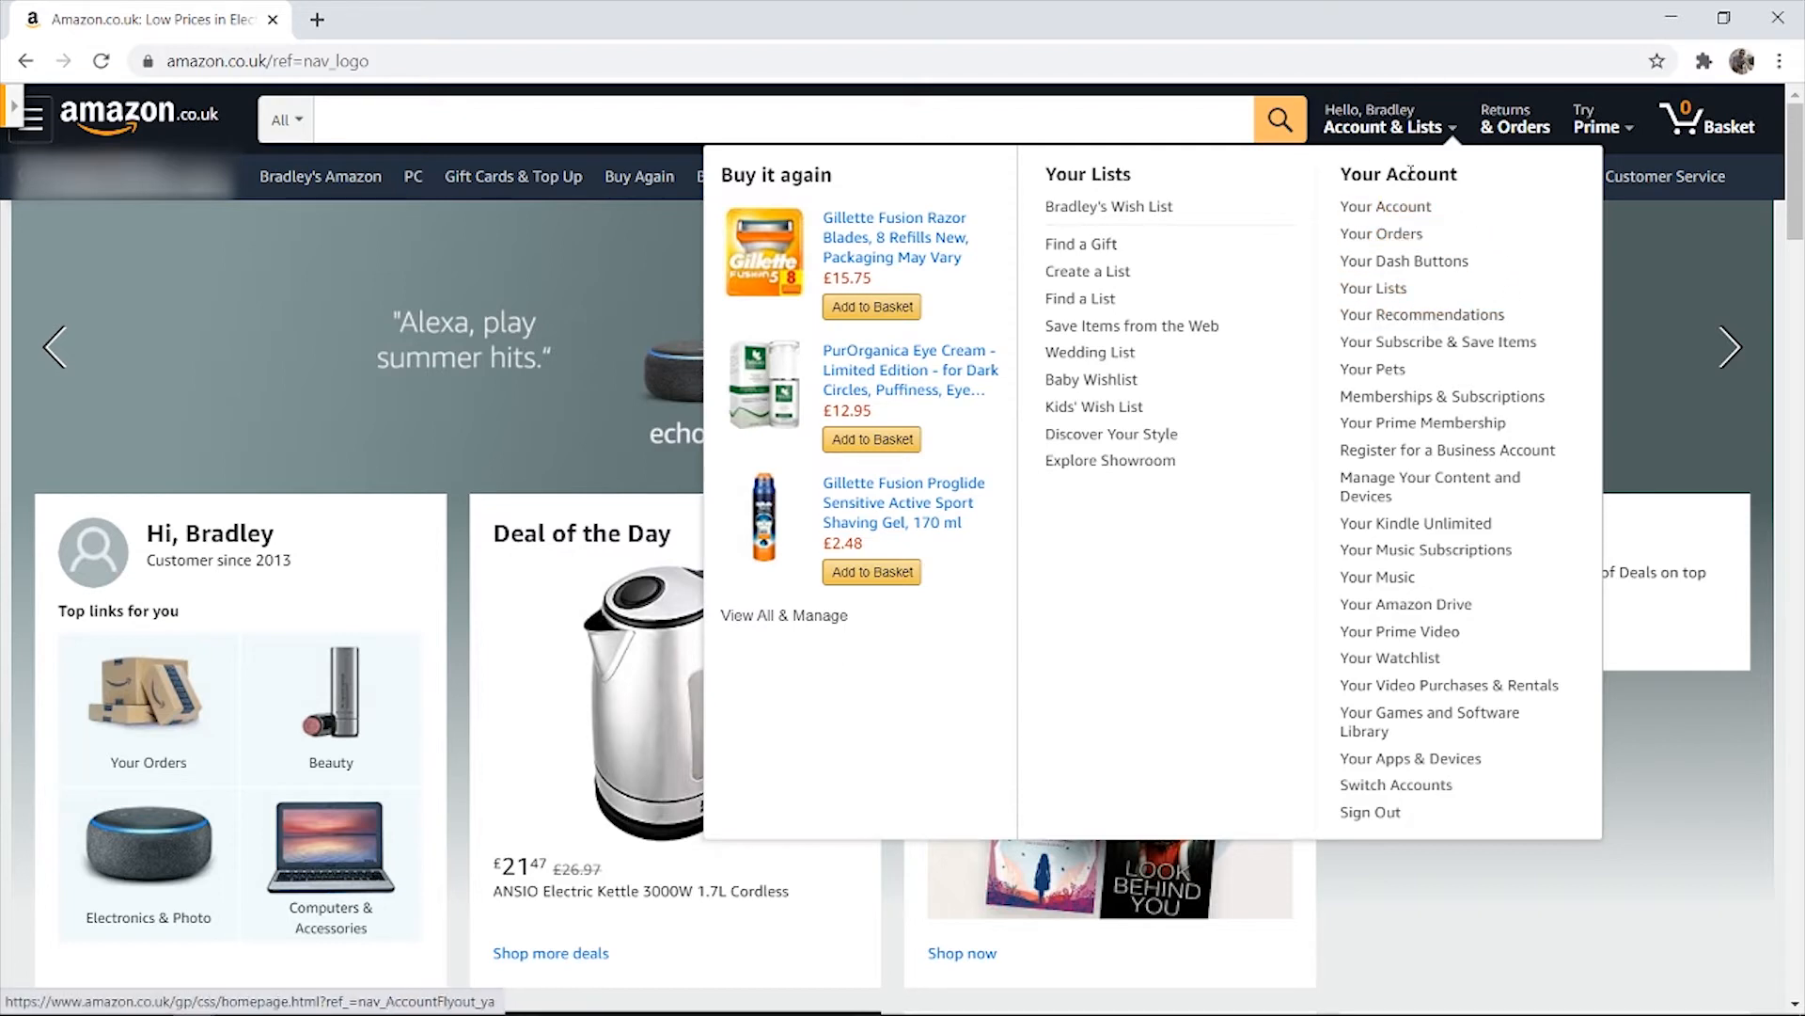
{"action": "mouse_move", "coordinate": [1380, 233]}
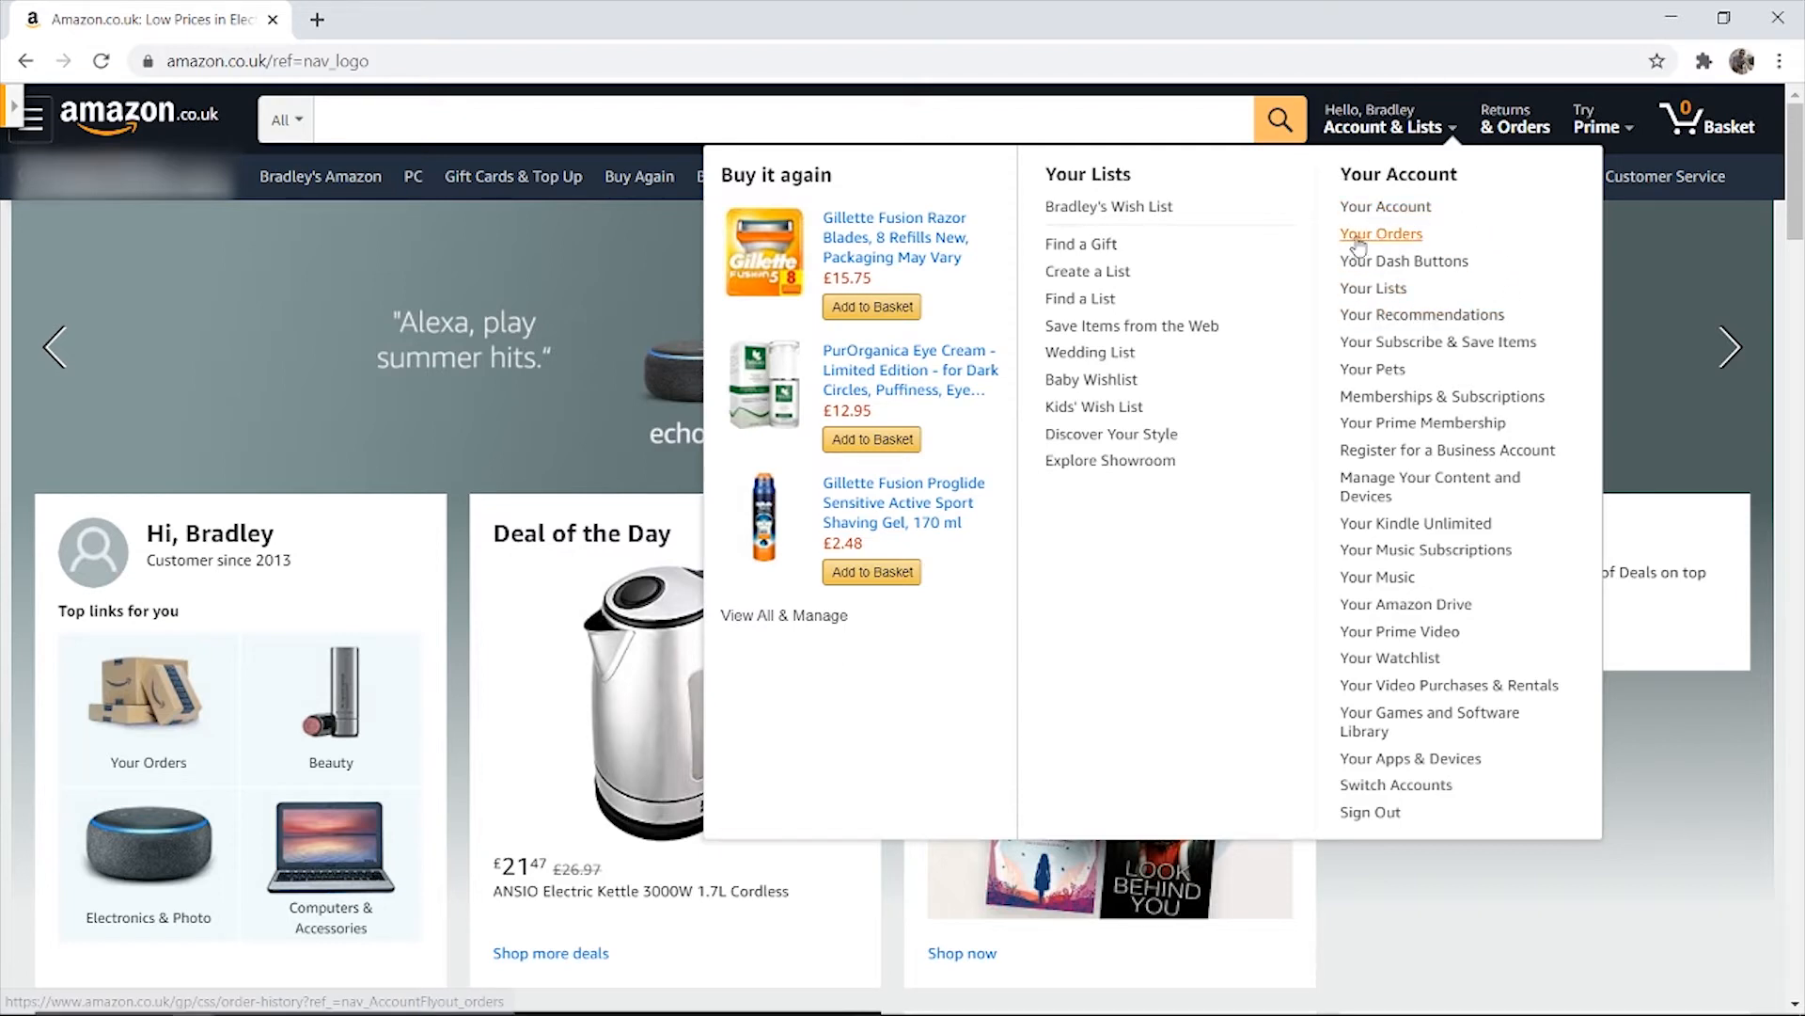
{"action": "left_click", "coordinate": [1381, 233]}
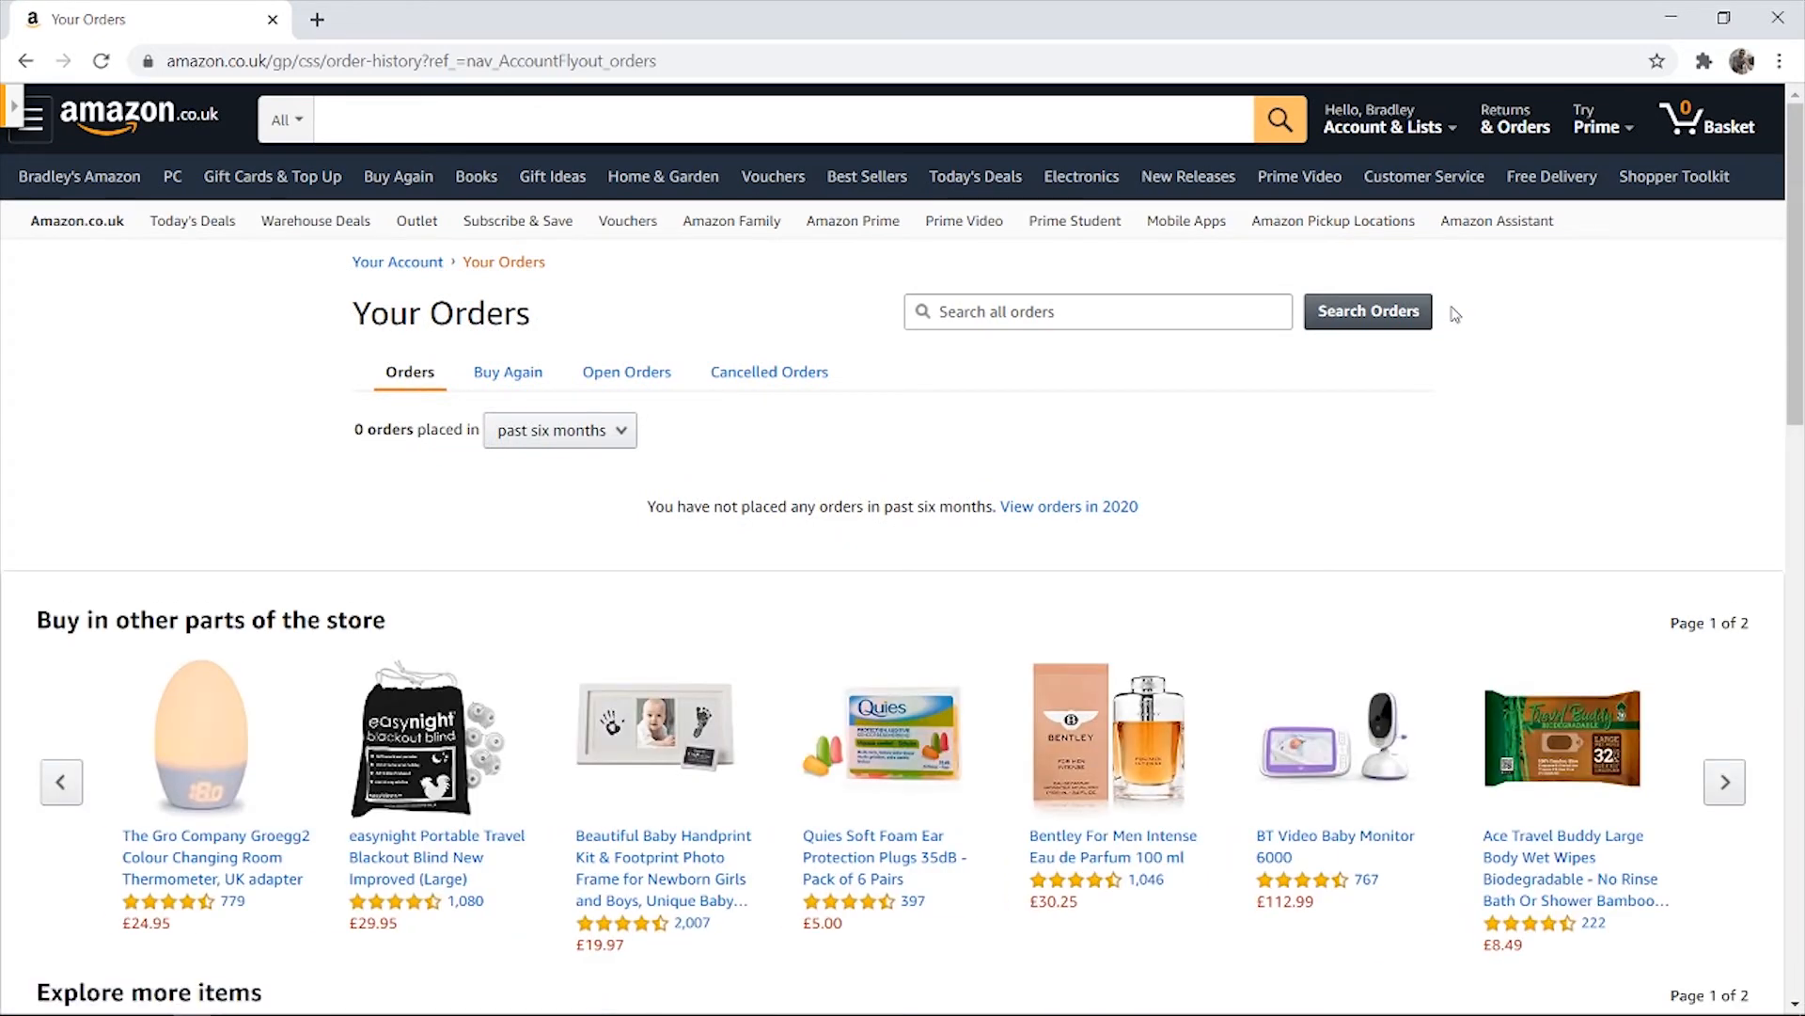
{"action": "mouse_move", "coordinate": [553, 378]}
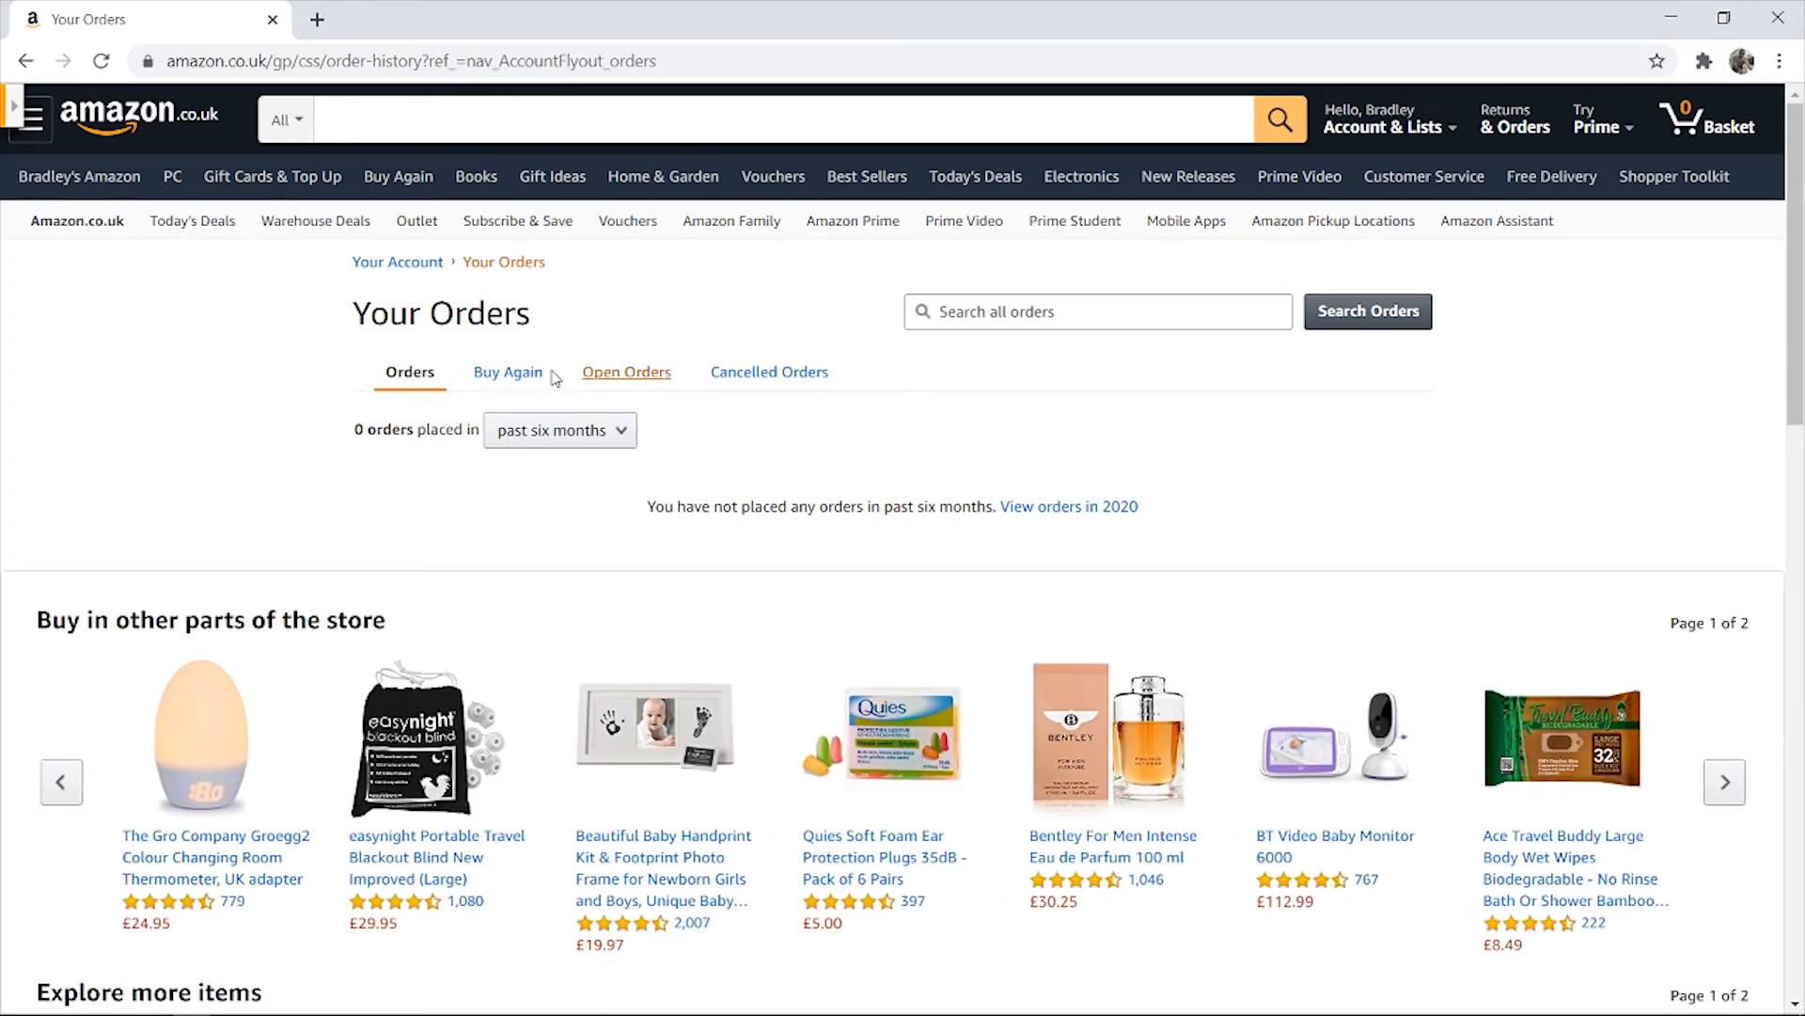
{"action": "mouse_move", "coordinate": [726, 408]}
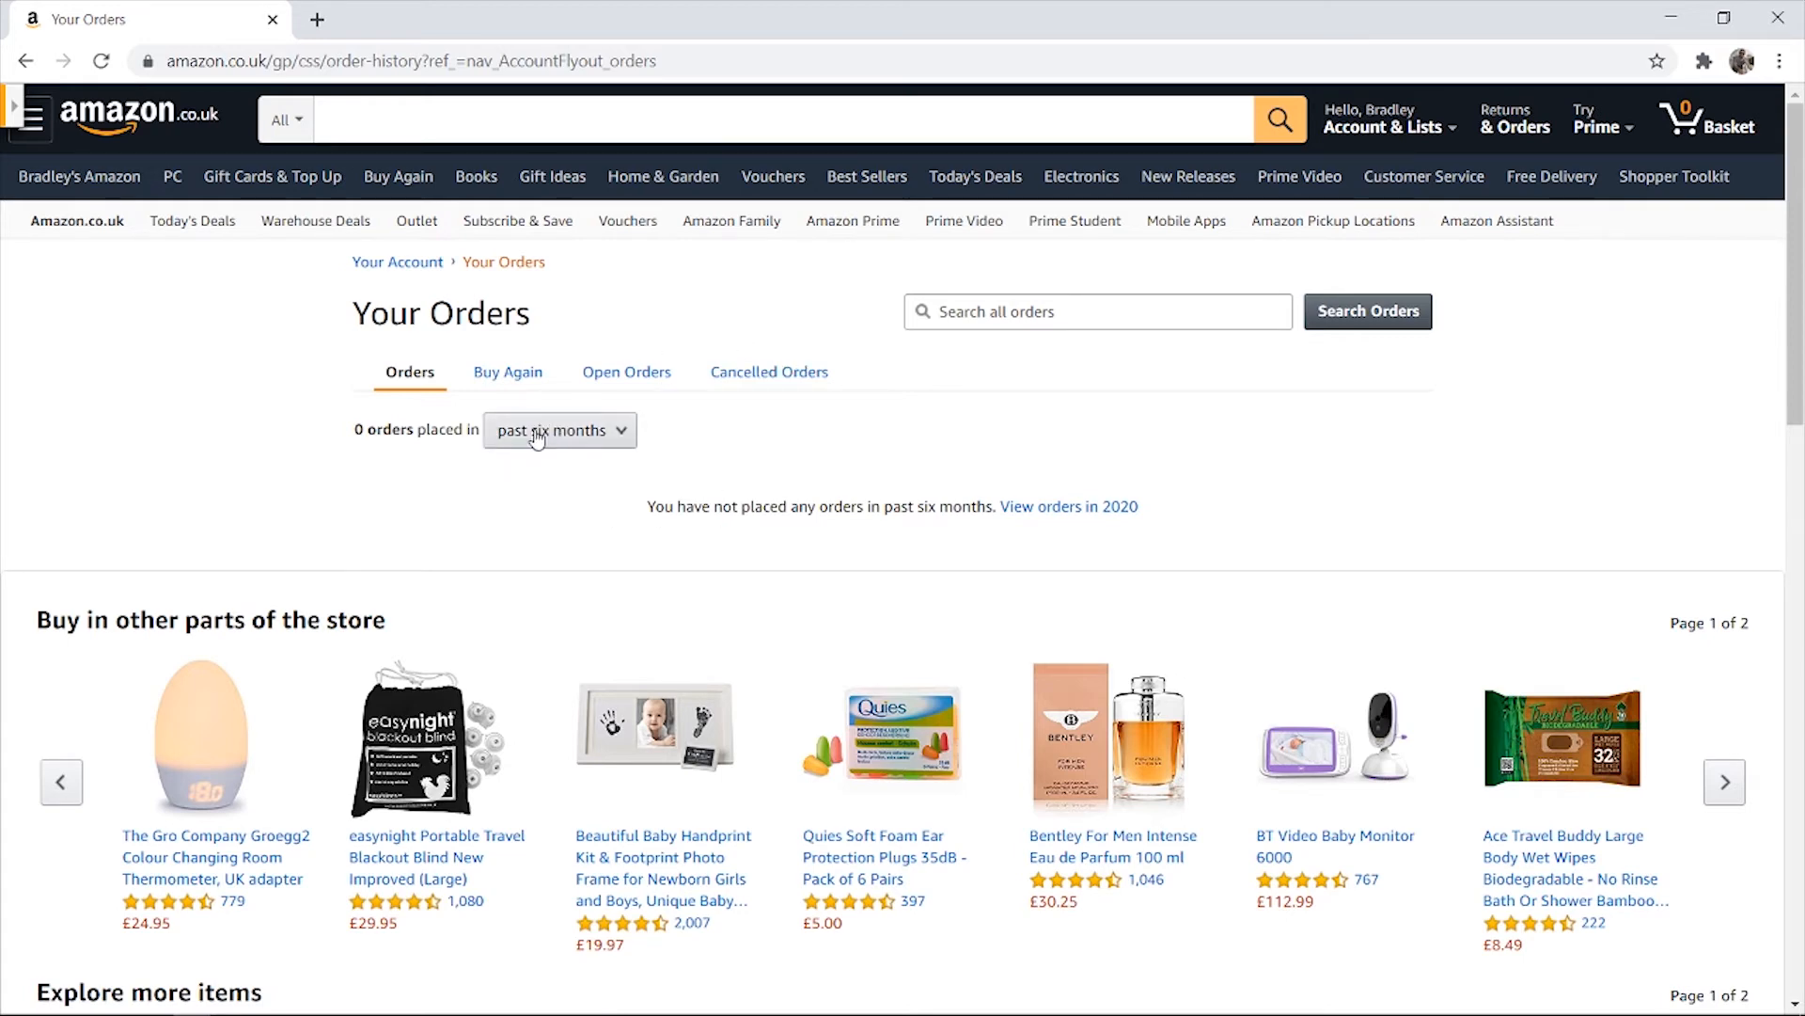
{"action": "mouse_move", "coordinate": [687, 435]}
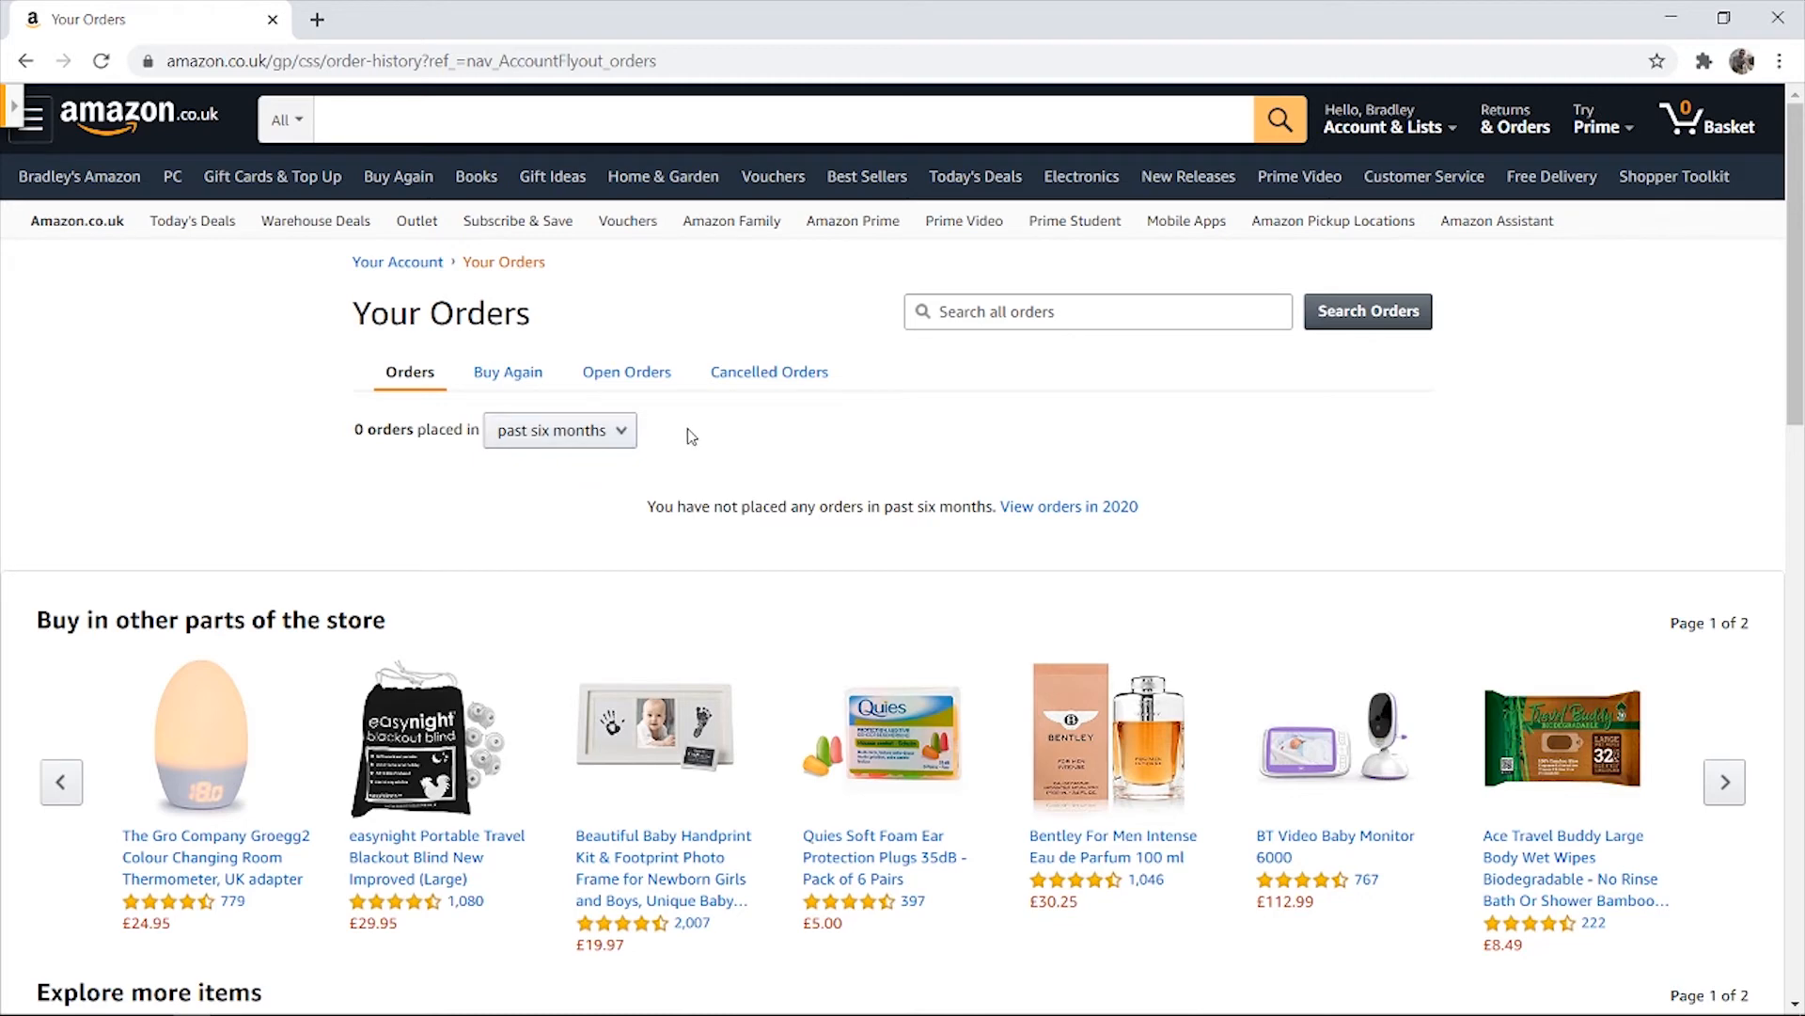
Set the order-period dropdown to Archived Orders after first picking last 30 days
{"action": "left_click", "coordinate": [559, 429]}
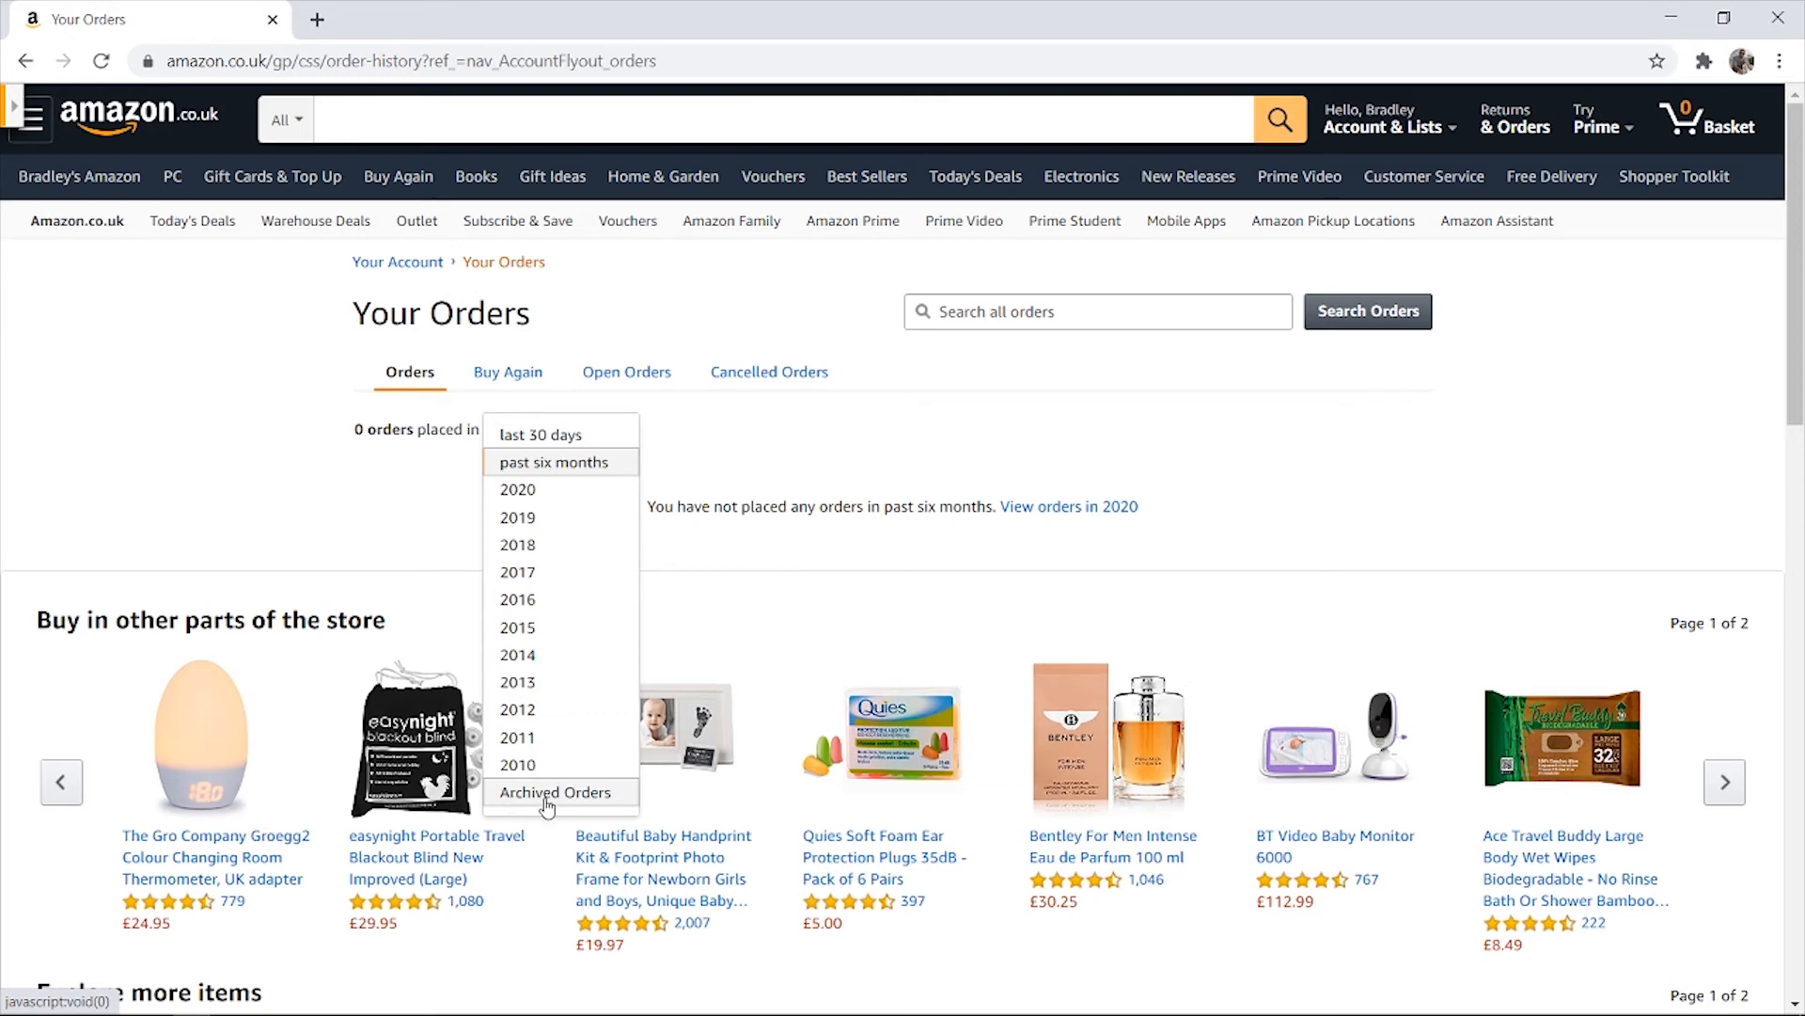
{"action": "left_click", "coordinate": [554, 792]}
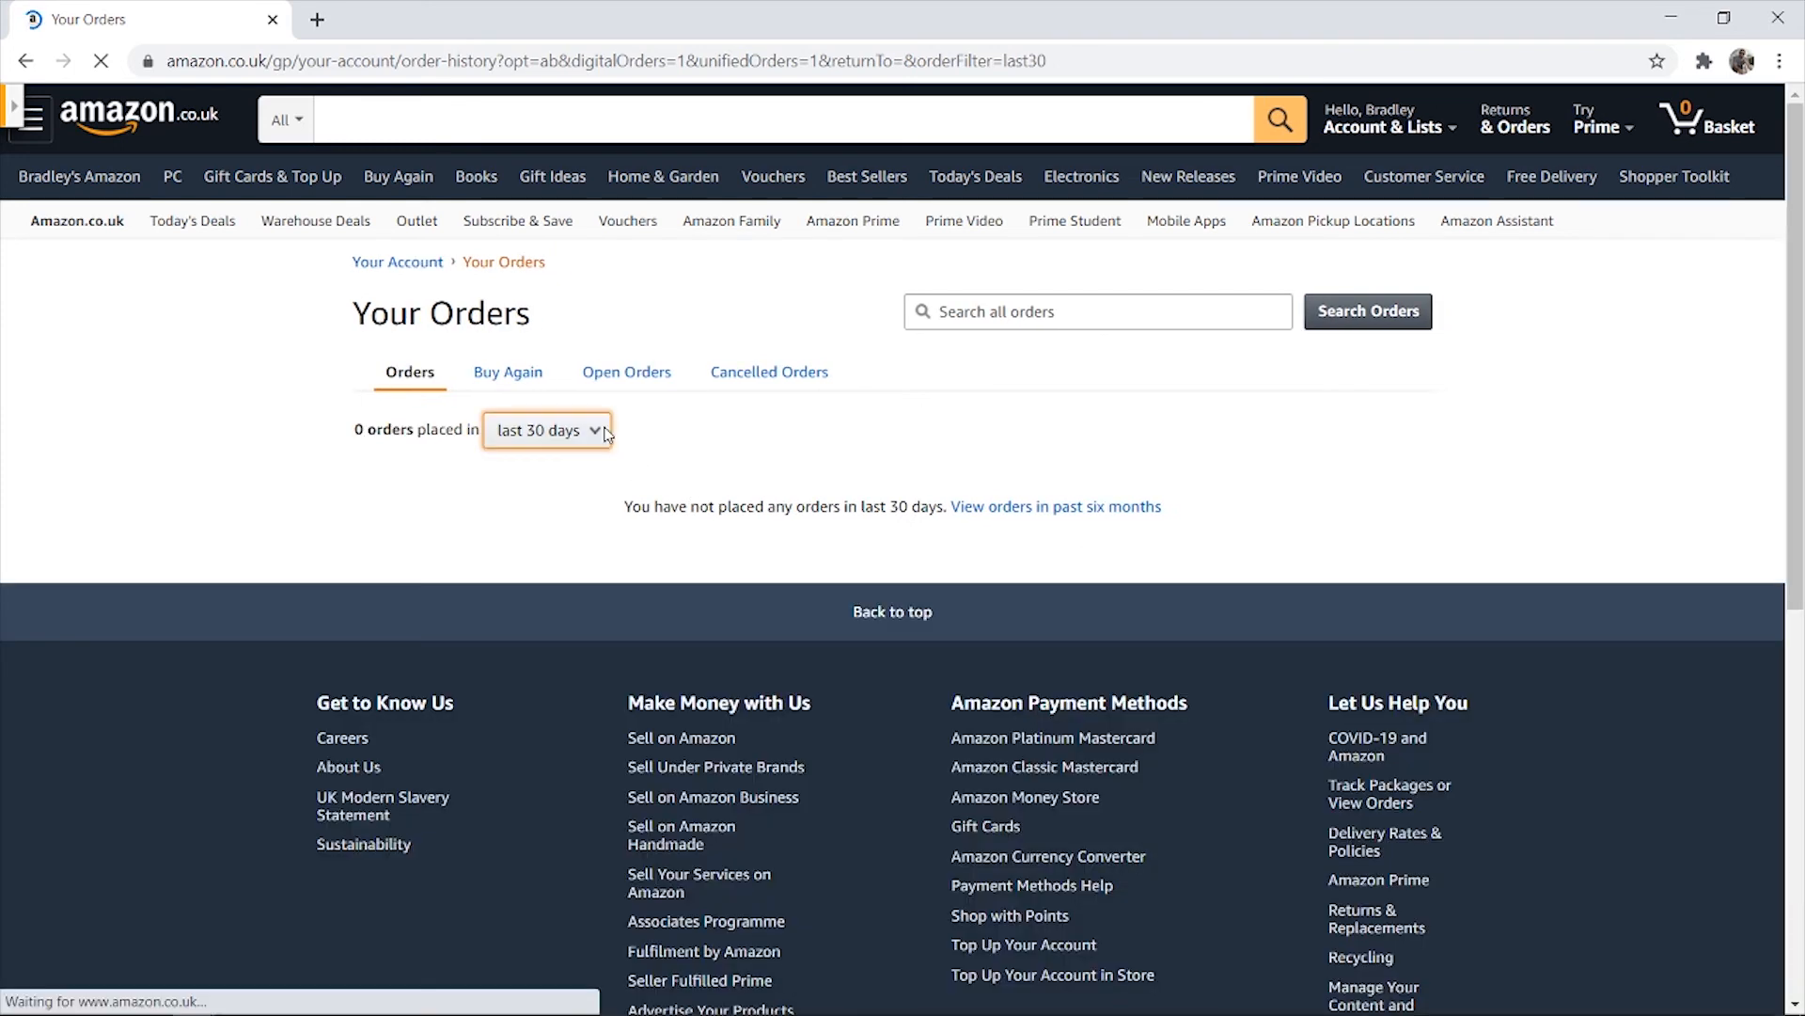
{"action": "left_click", "coordinate": [545, 428]}
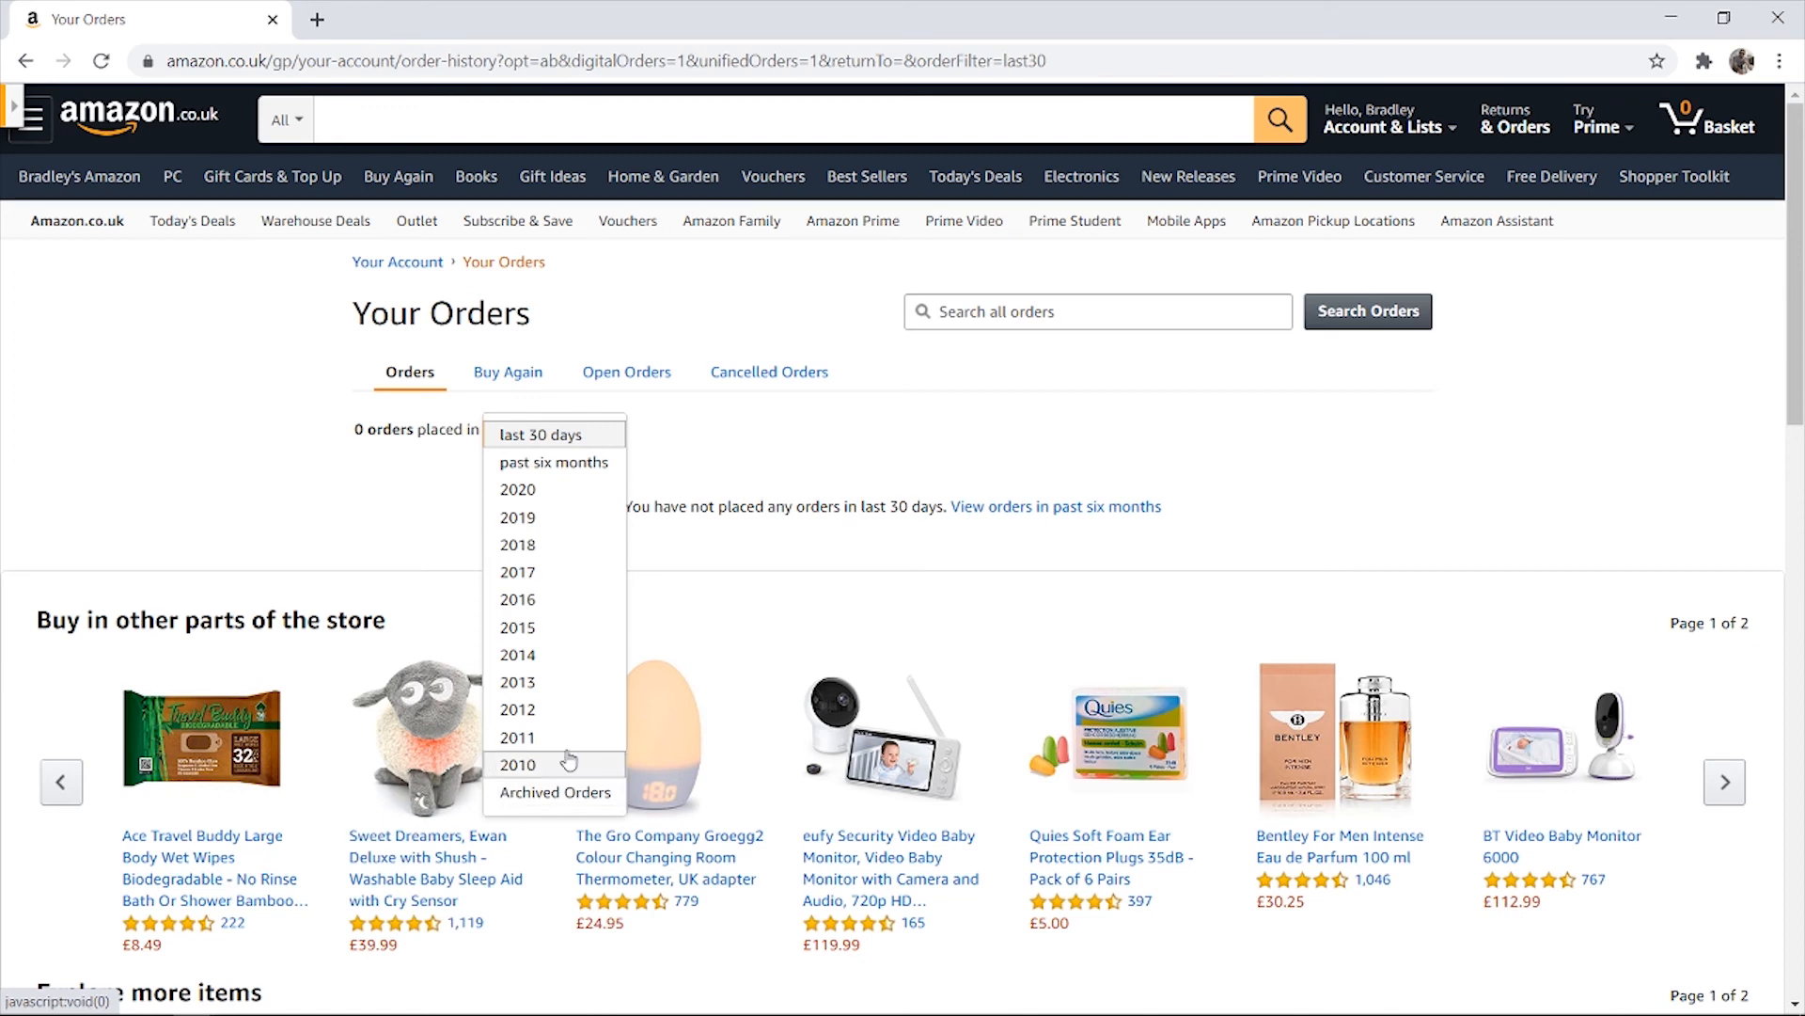
{"action": "left_click", "coordinate": [553, 792]}
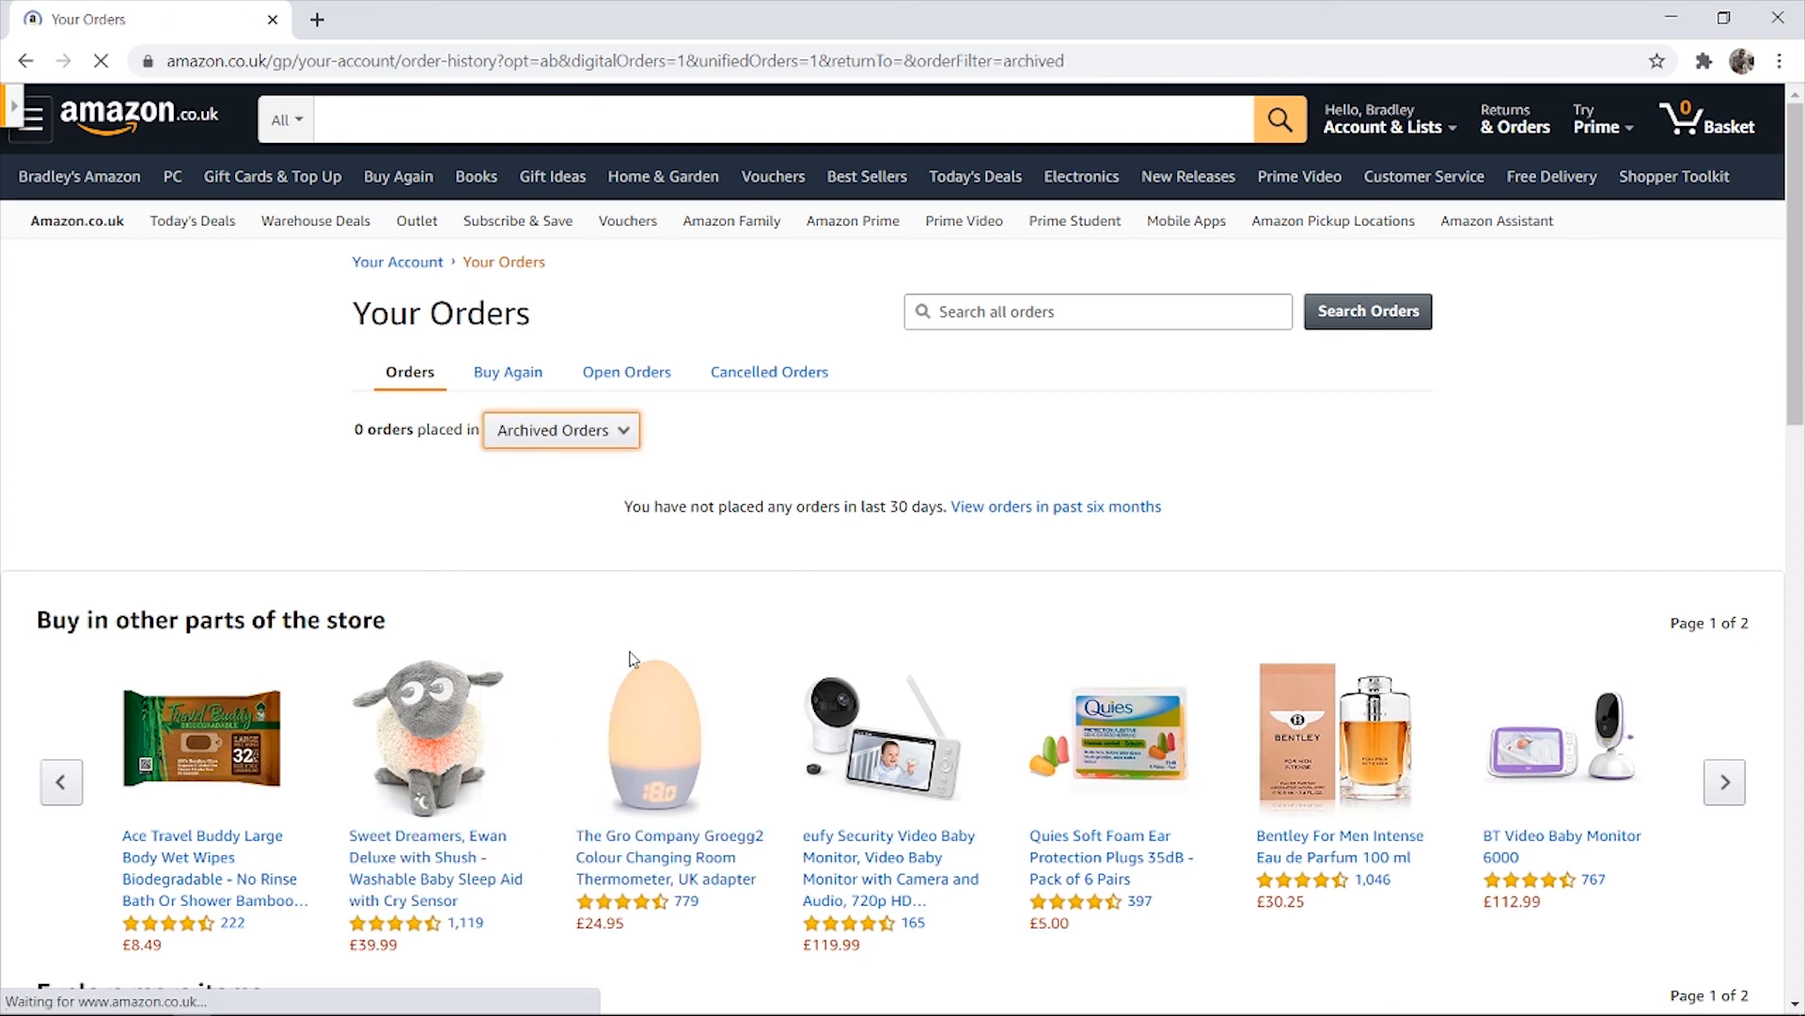